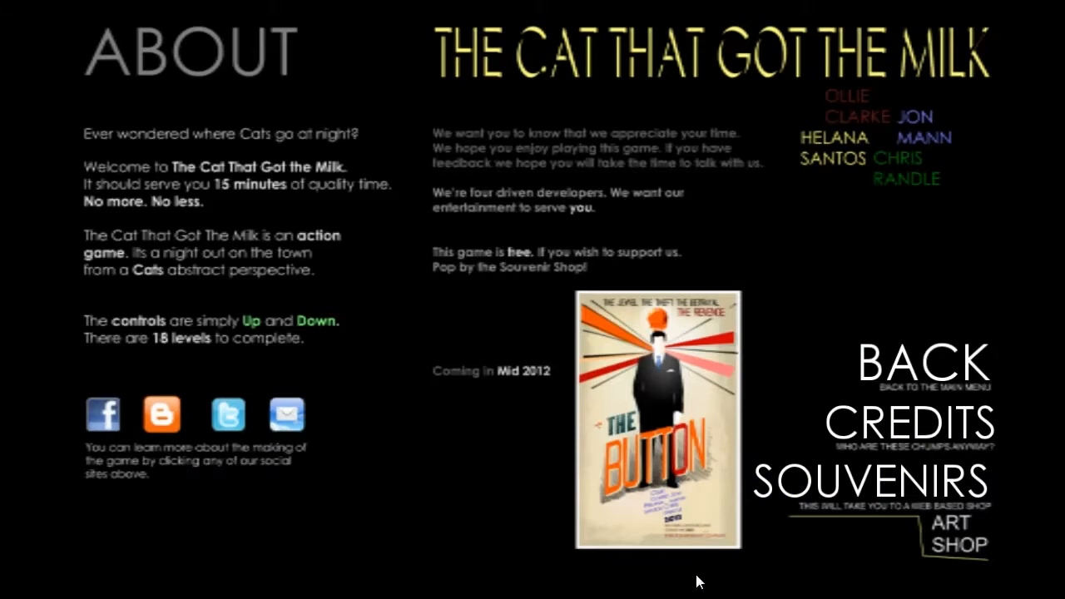
{"action": "mouse_move", "coordinate": [851, 569]}
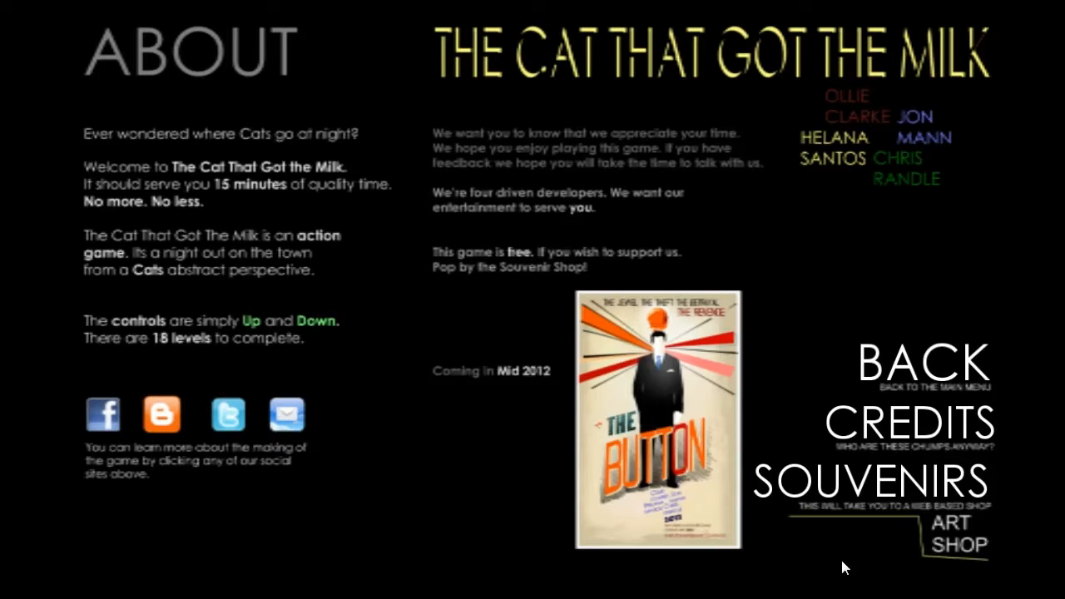
{"action": "mouse_move", "coordinate": [838, 569]}
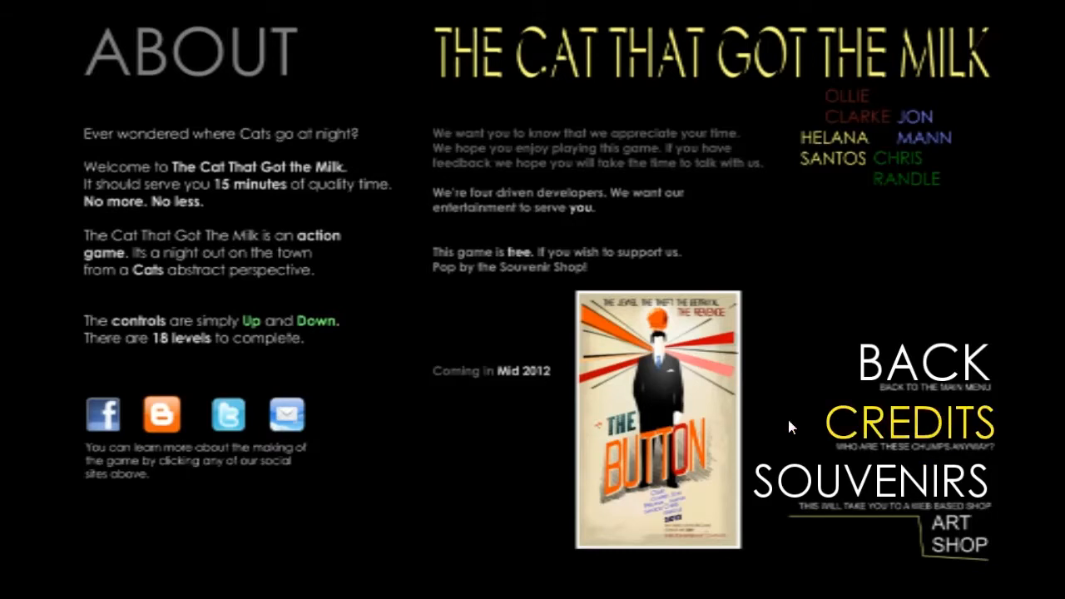
{"action": "mouse_move", "coordinate": [180, 86]}
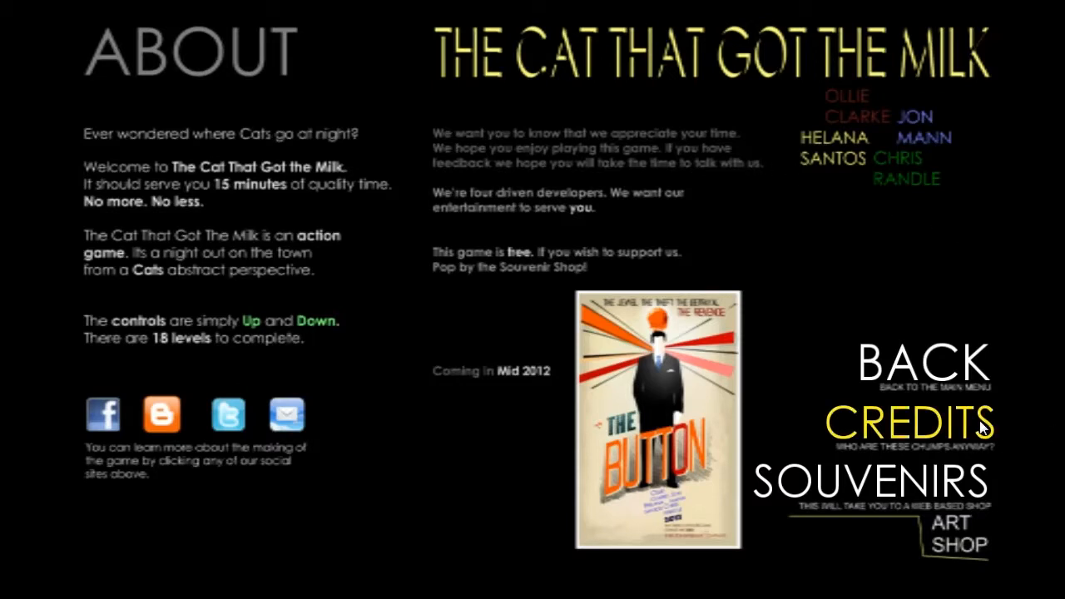
Switch from the About screen to the Credits page listing the four developers.
{"action": "left_click", "coordinate": [908, 422]}
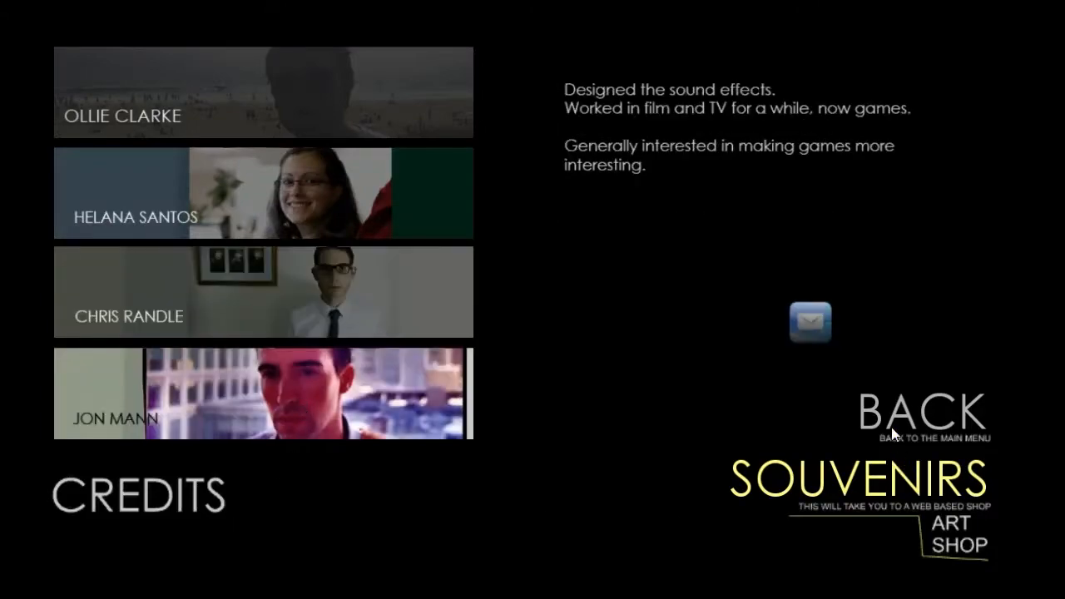